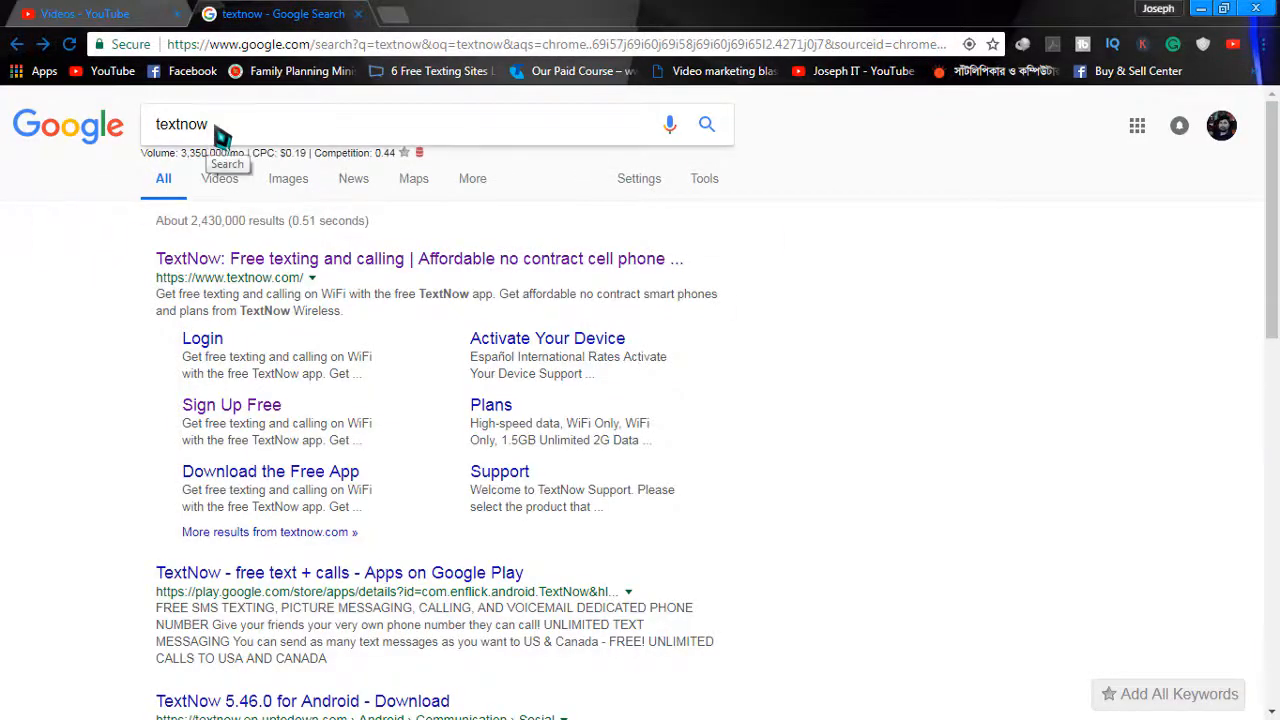
Reach textnow.com from the Google results and start the free sign-up.
{"action": "left_click", "coordinate": [416, 258]}
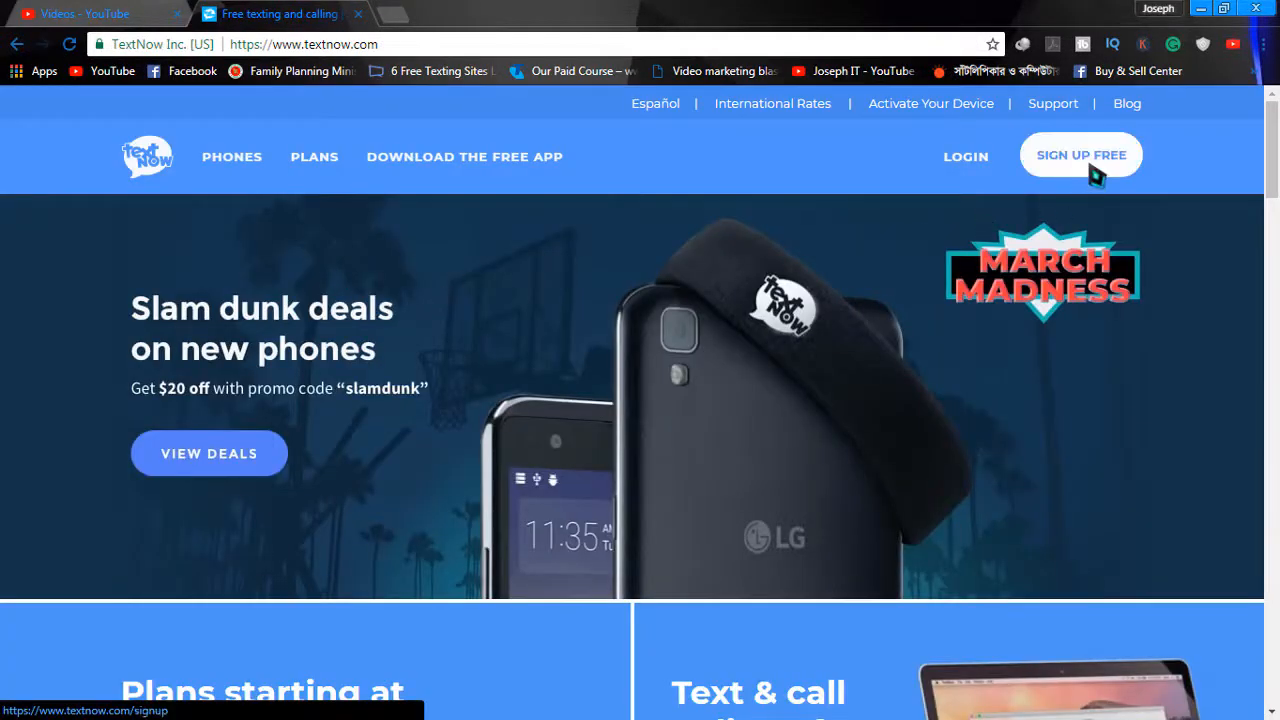
{"action": "left_click", "coordinate": [1080, 156]}
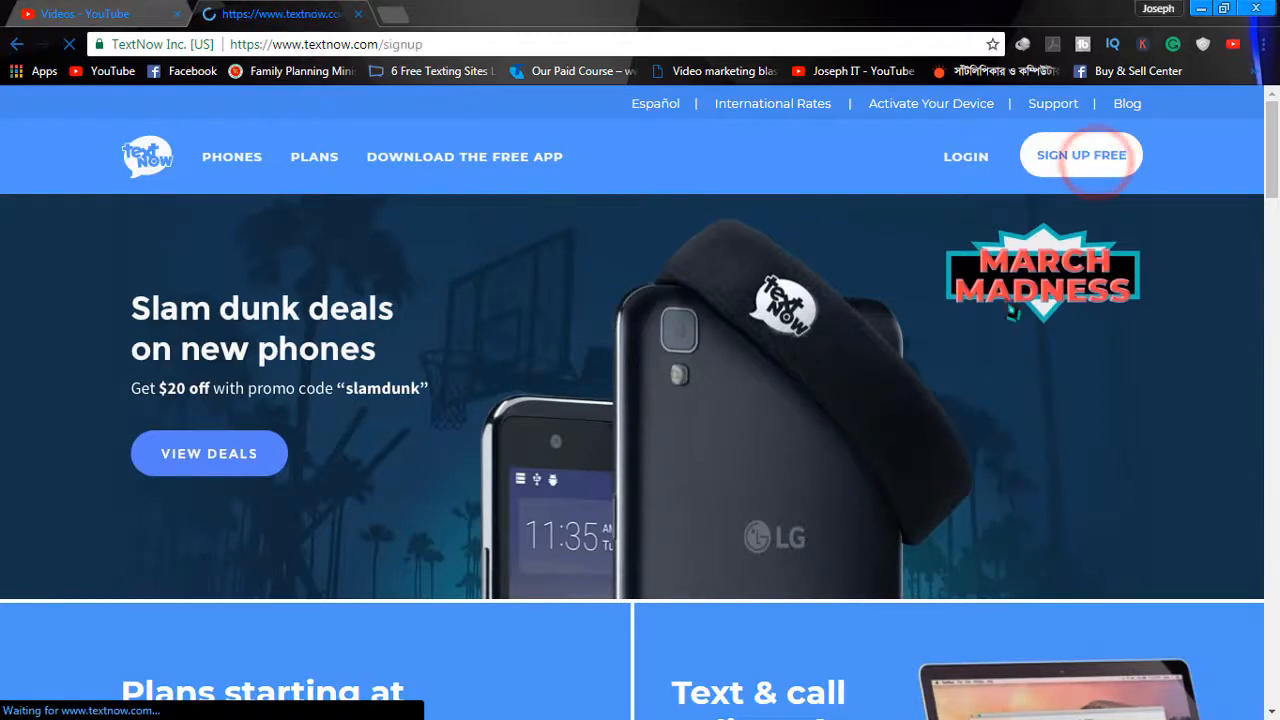
{"action": "left_click", "coordinate": [1080, 156]}
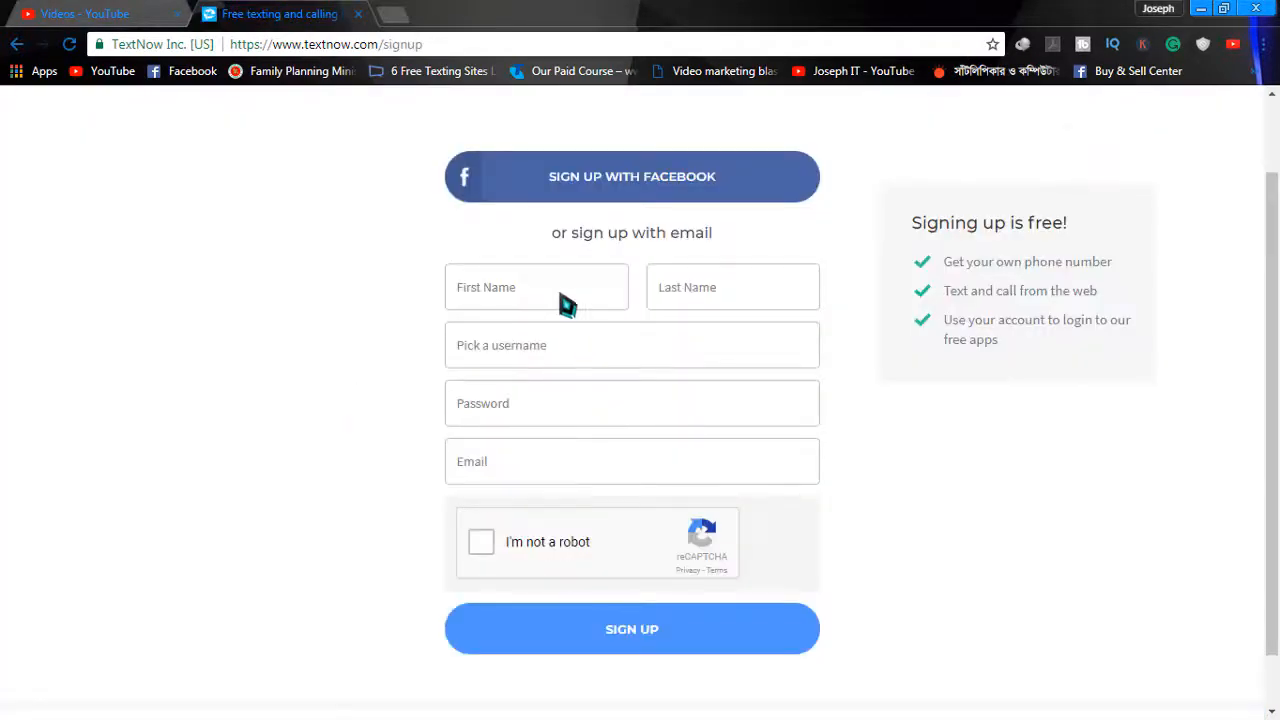
{"action": "left_click", "coordinate": [560, 300]}
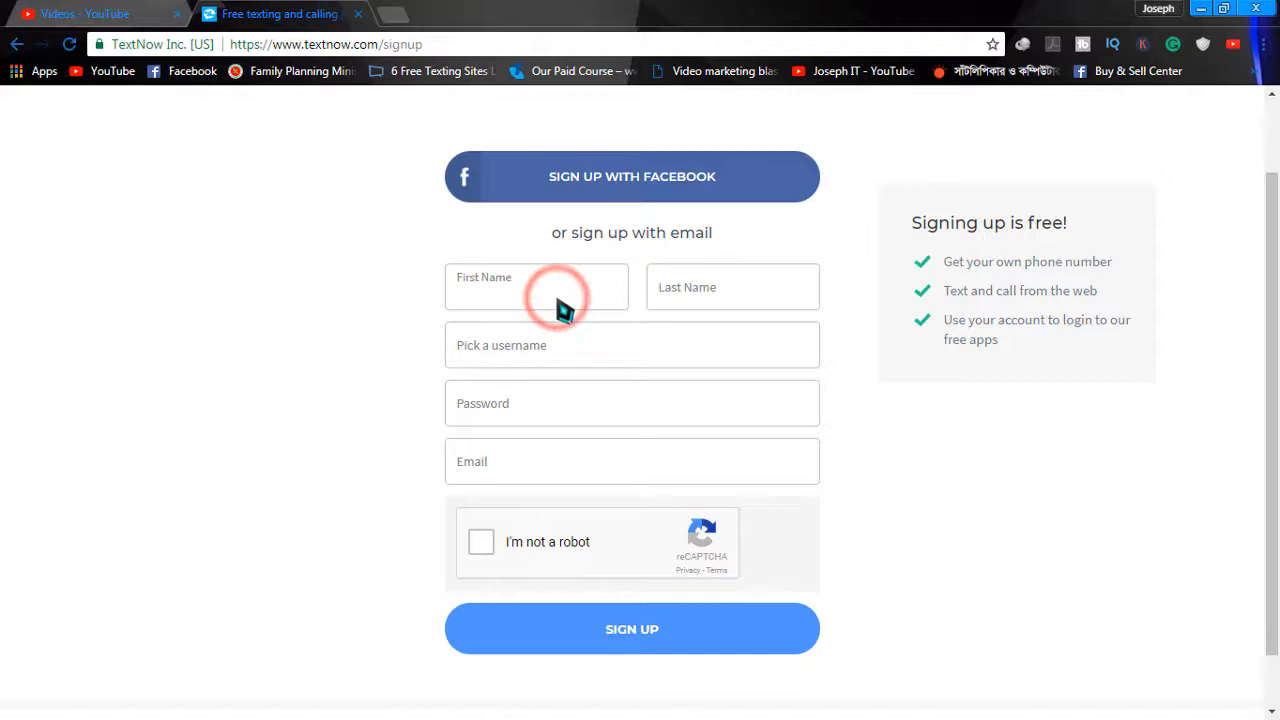
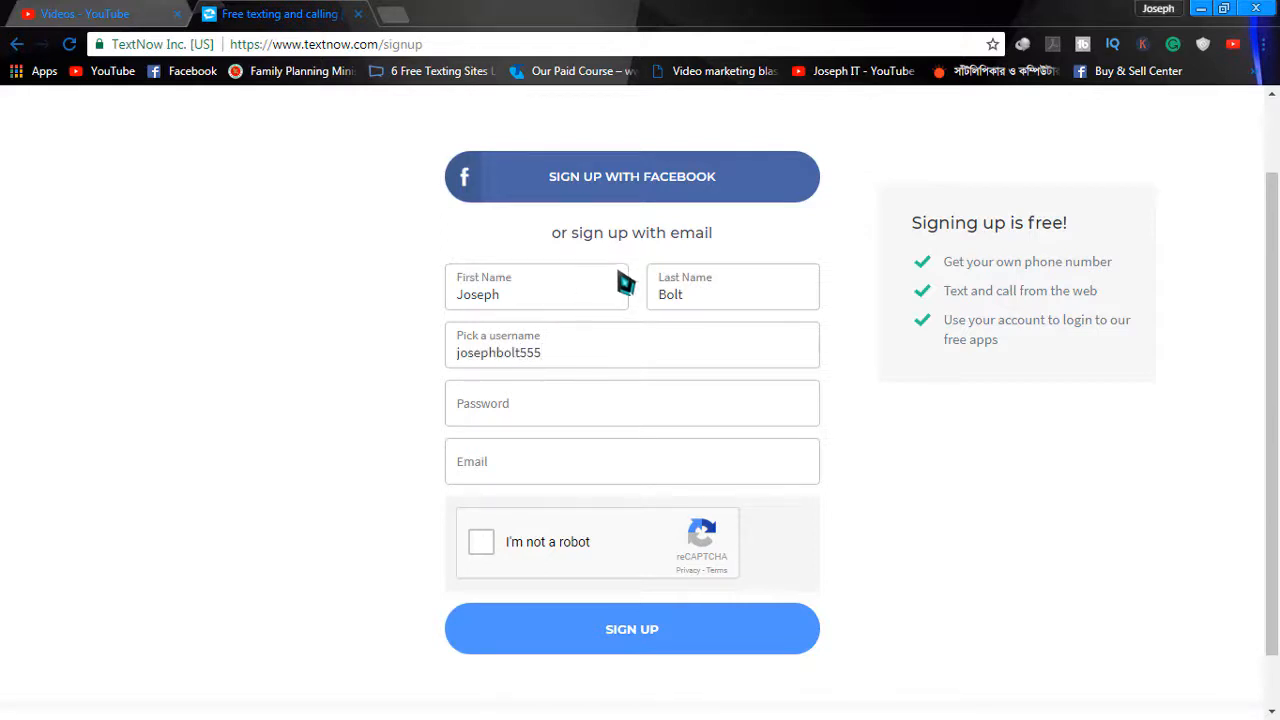
{"action": "type", "text": "•••"}
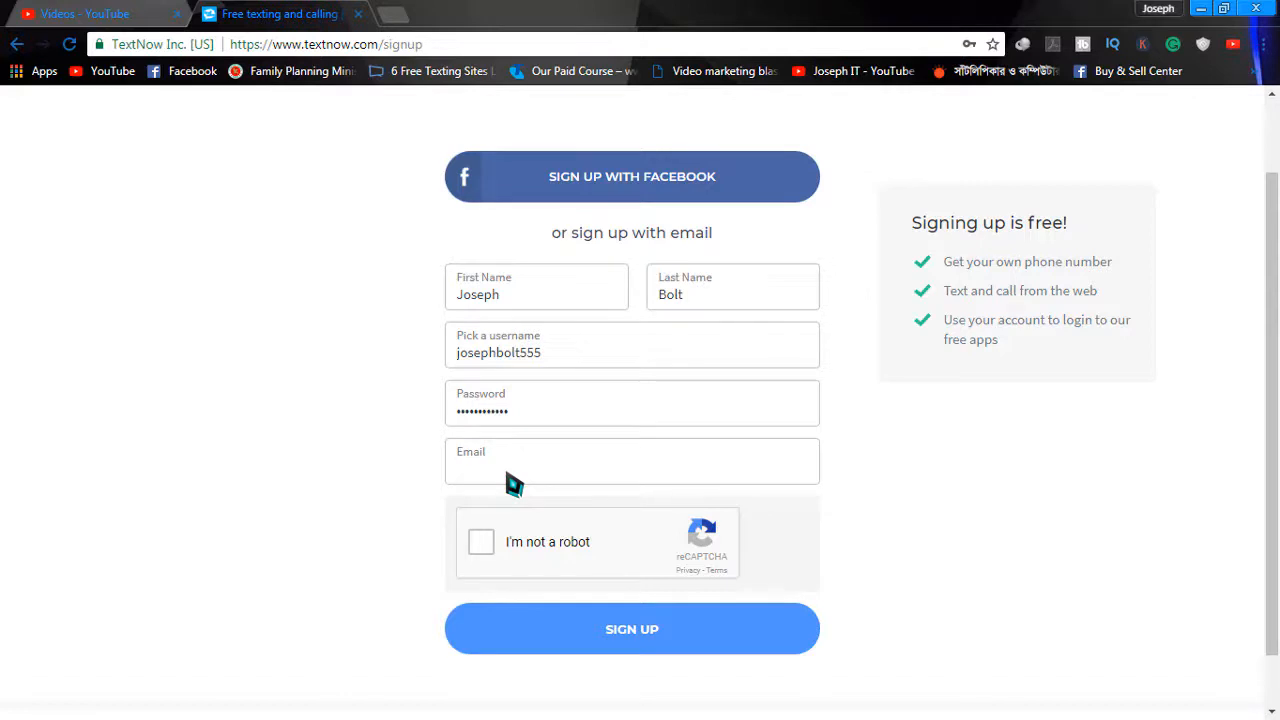
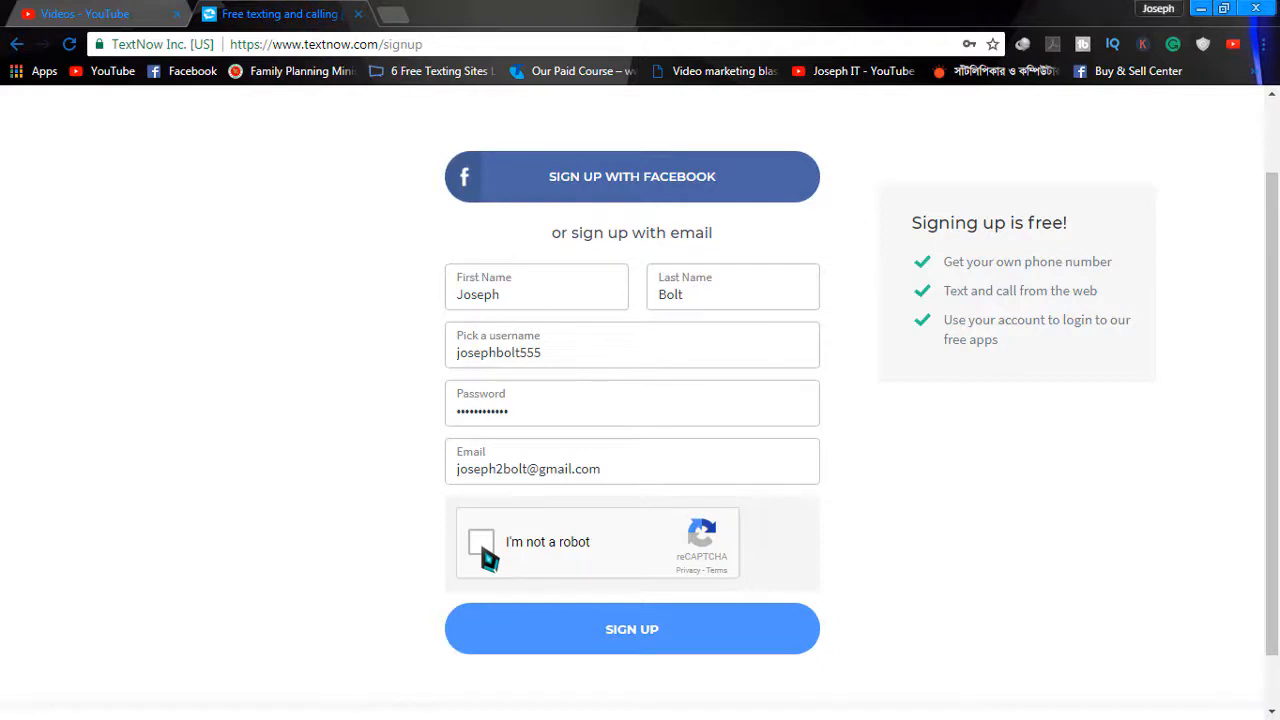
{"action": "left_click", "coordinate": [480, 542]}
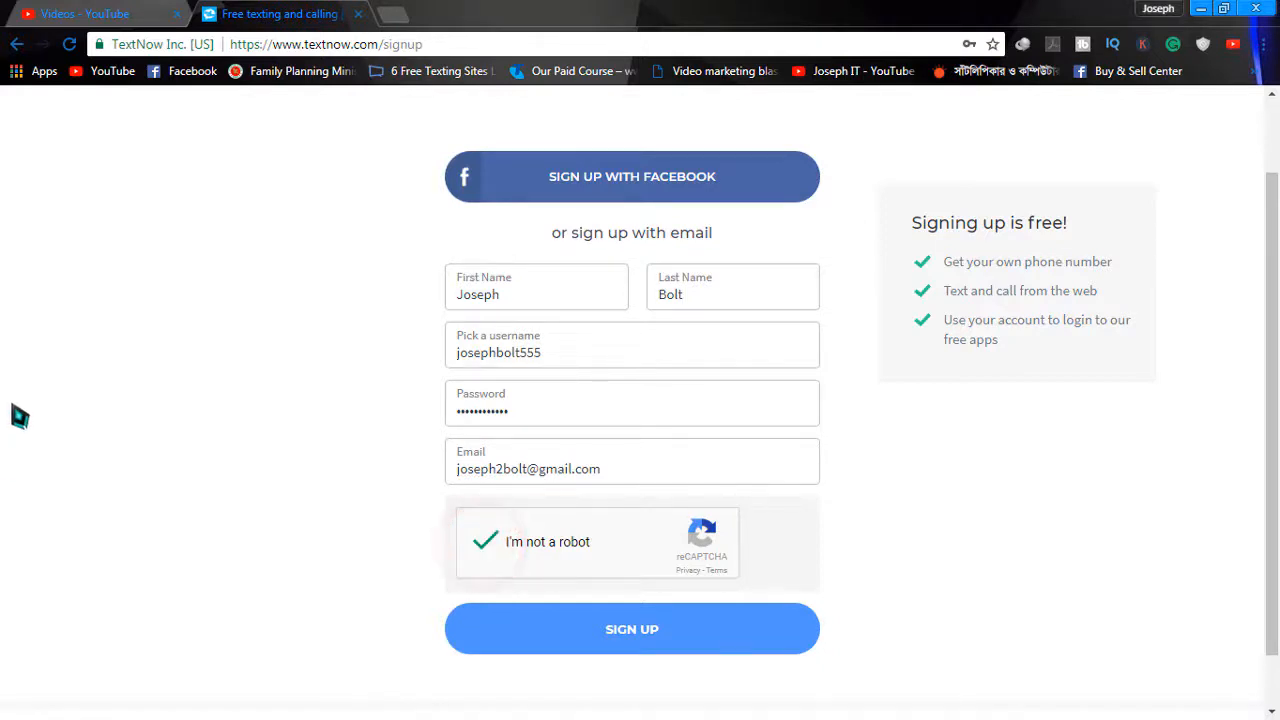
{"action": "mouse_move", "coordinate": [830, 576]}
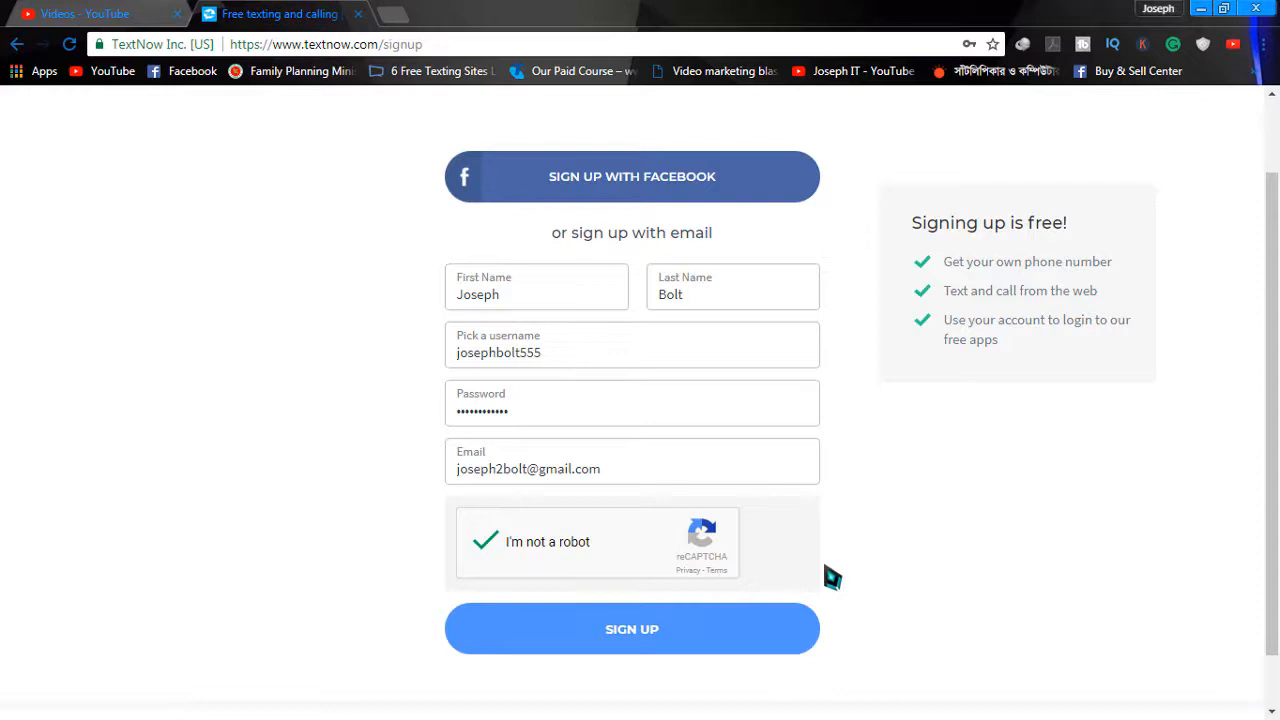
{"action": "left_click", "coordinate": [632, 628]}
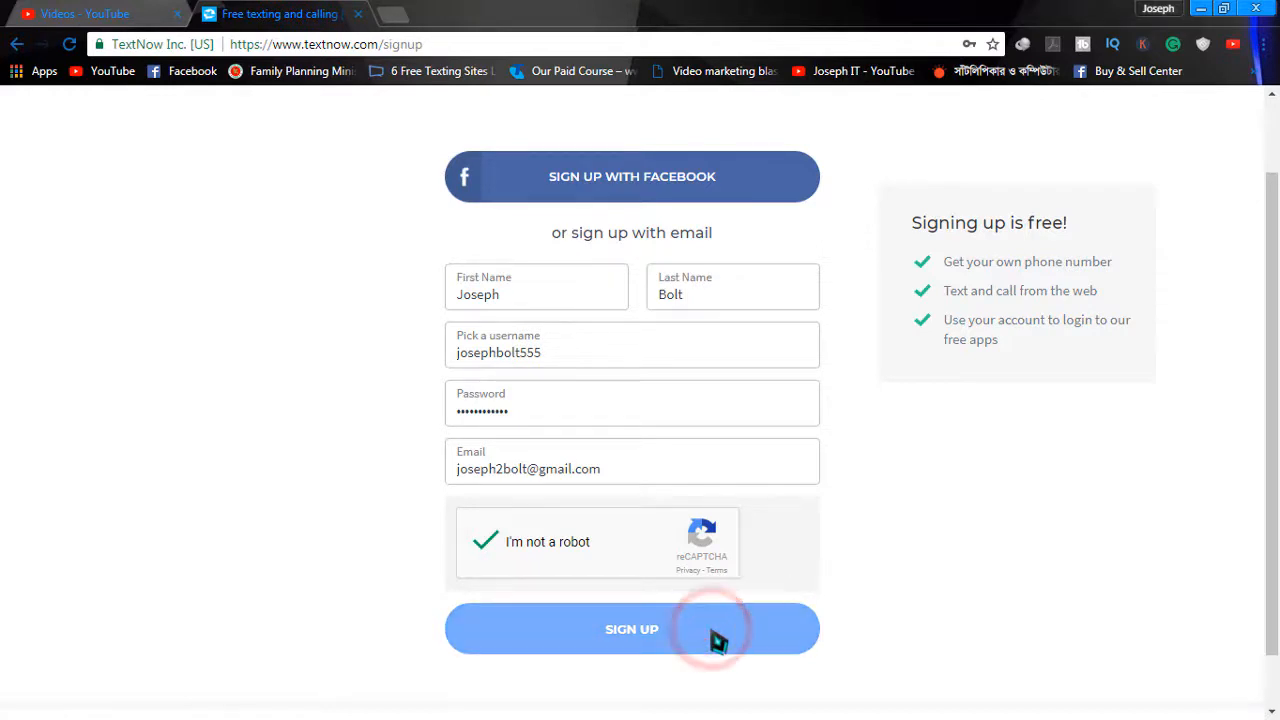
Request a free phone number with area code 523 in the 'Get Your Free Phone Number' dialog.
{"action": "left_click", "coordinate": [632, 628]}
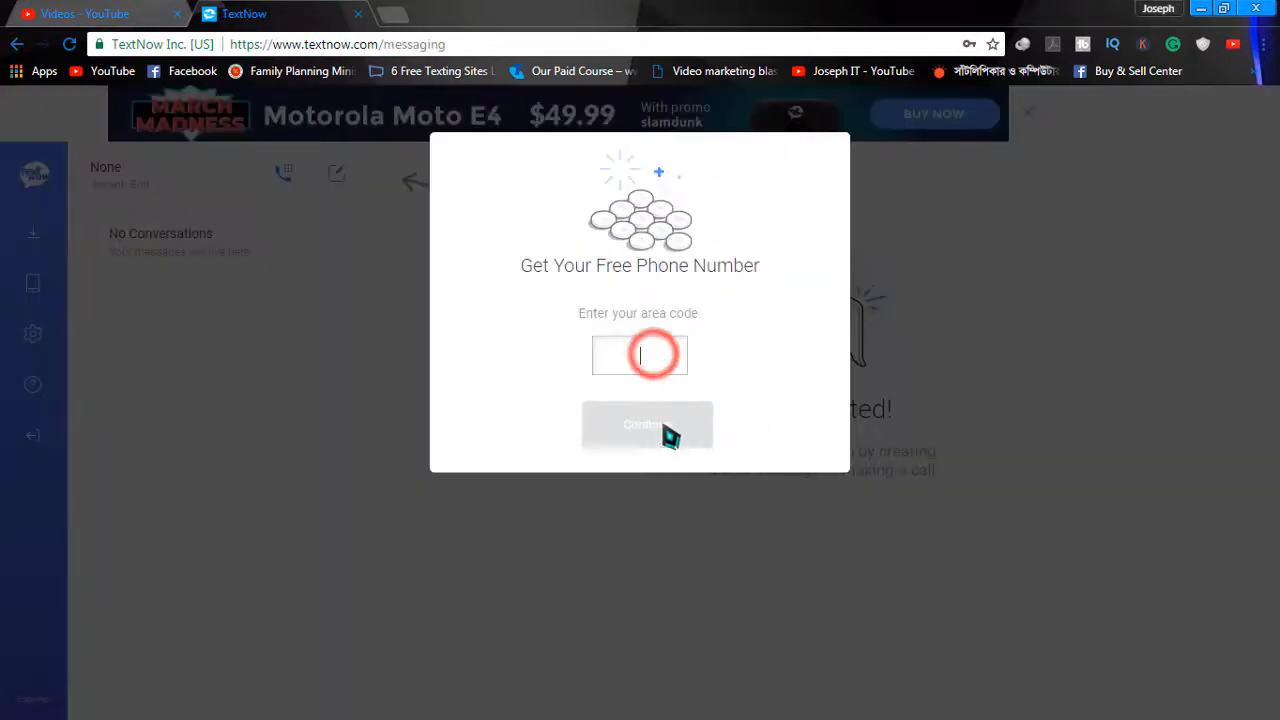
{"action": "left_click", "coordinate": [640, 356]}
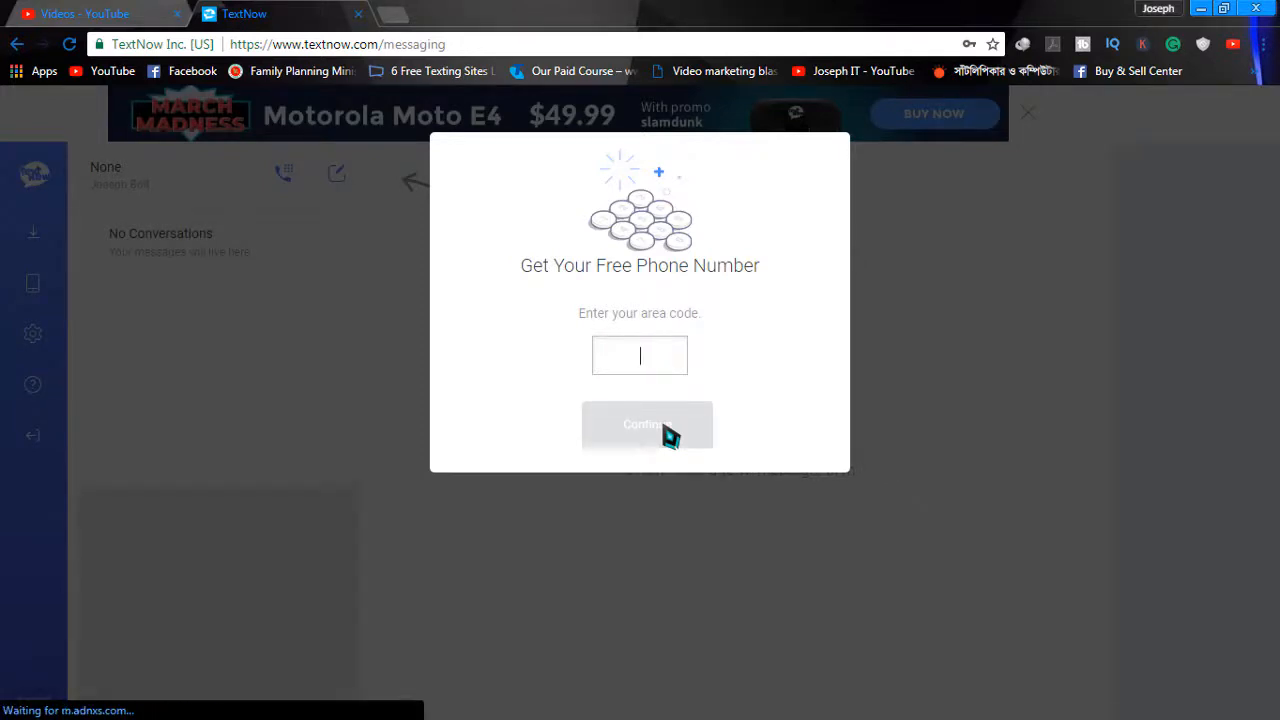
{"action": "type", "text": "523"}
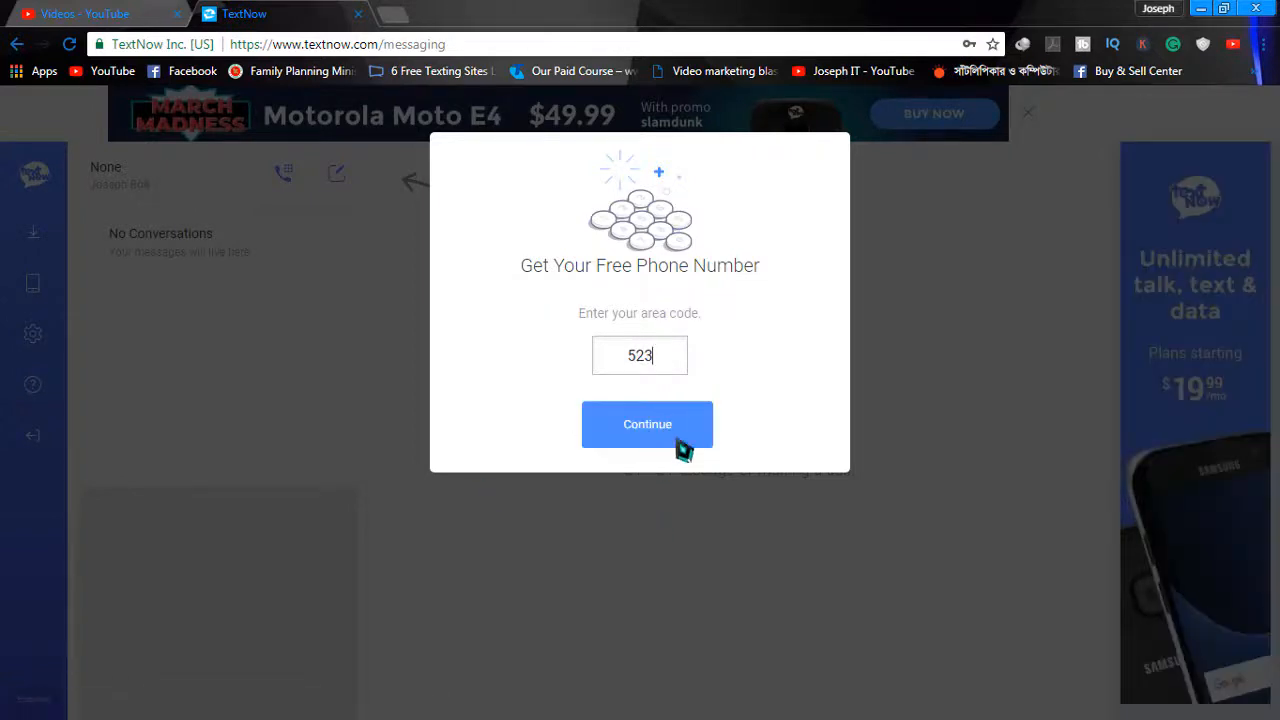
{"action": "left_click", "coordinate": [648, 424]}
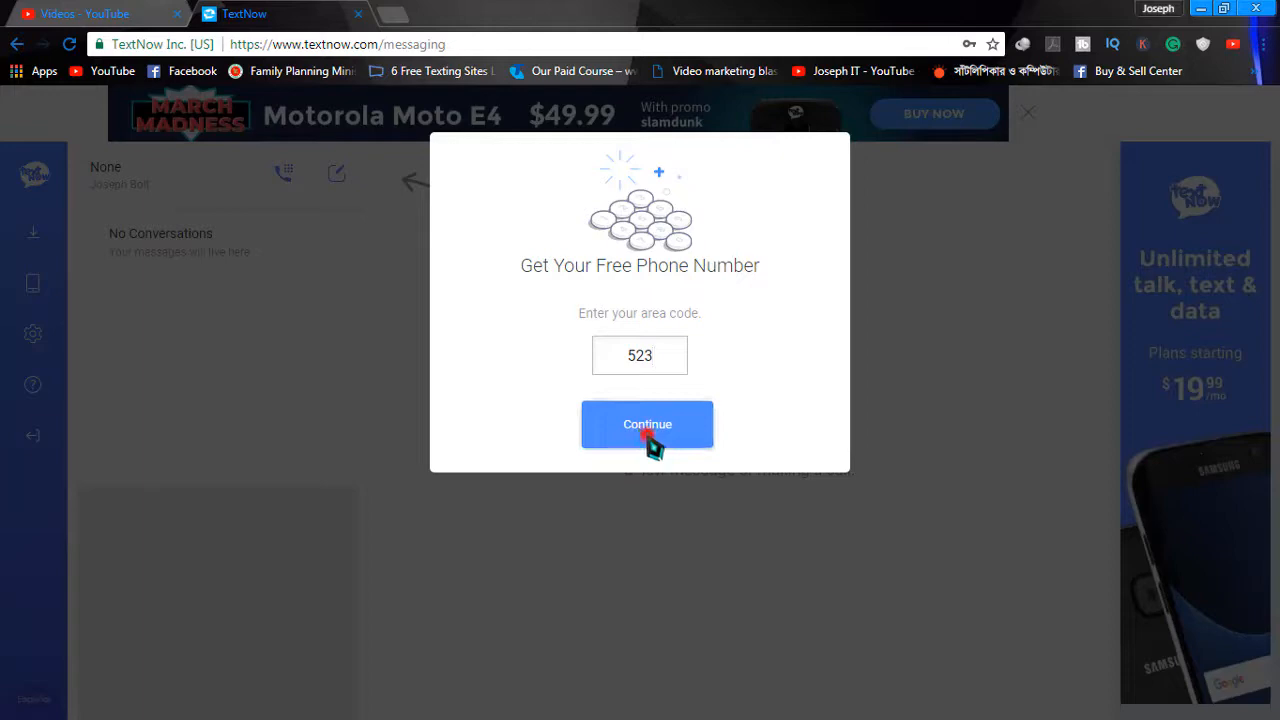
{"action": "left_click", "coordinate": [648, 424]}
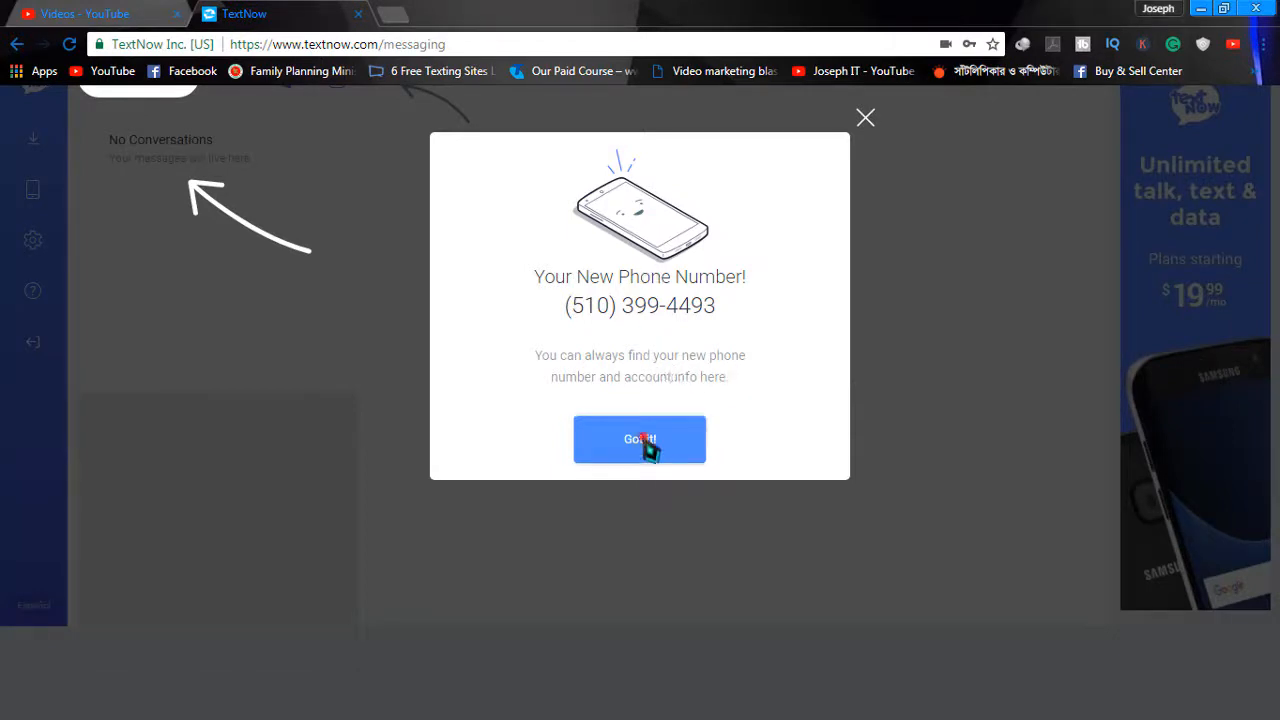
Dismiss the new-number notice and open the 'You are verified. Thanks.' conversation in the inbox.
{"action": "left_click", "coordinate": [640, 440]}
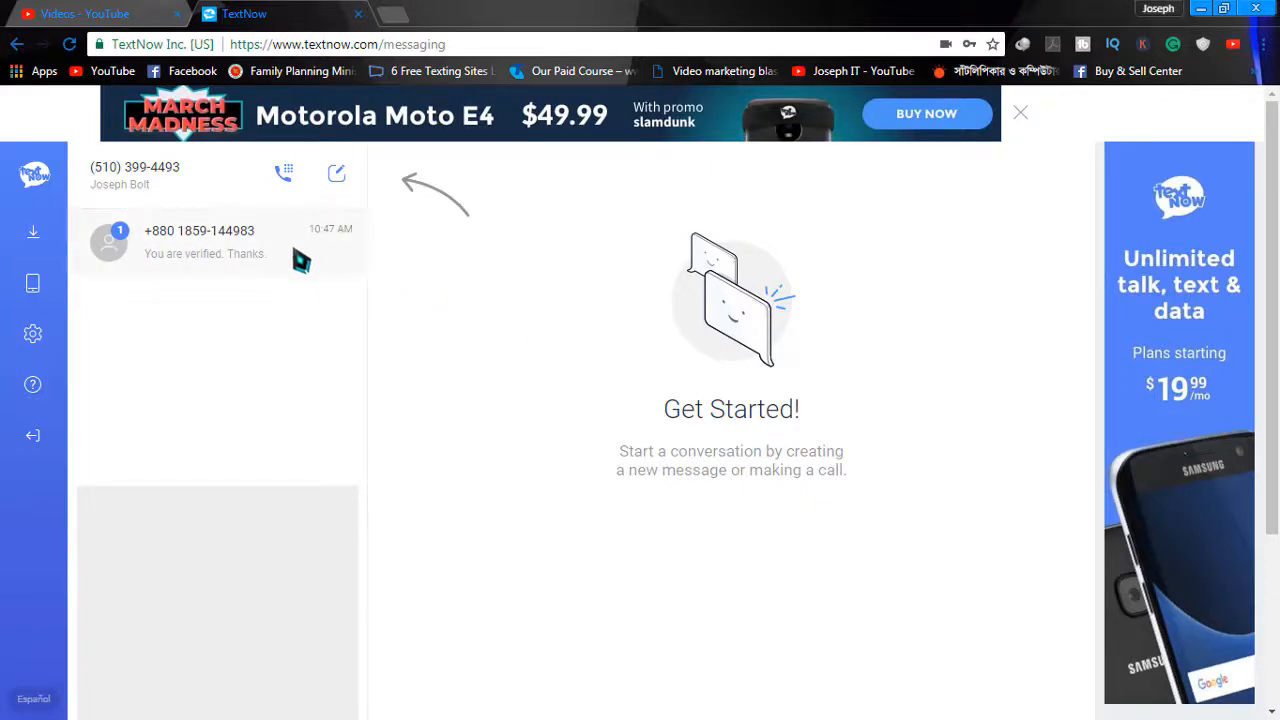
{"action": "left_click", "coordinate": [200, 242]}
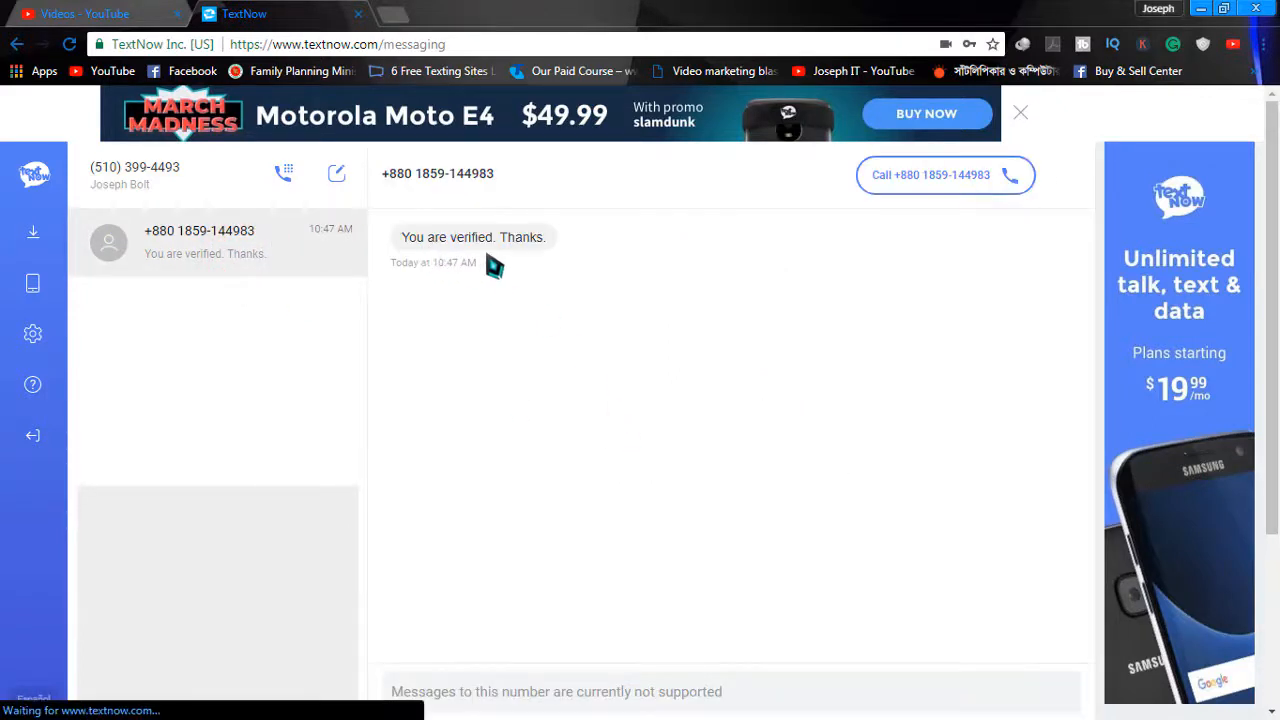
{"action": "mouse_move", "coordinate": [804, 520]}
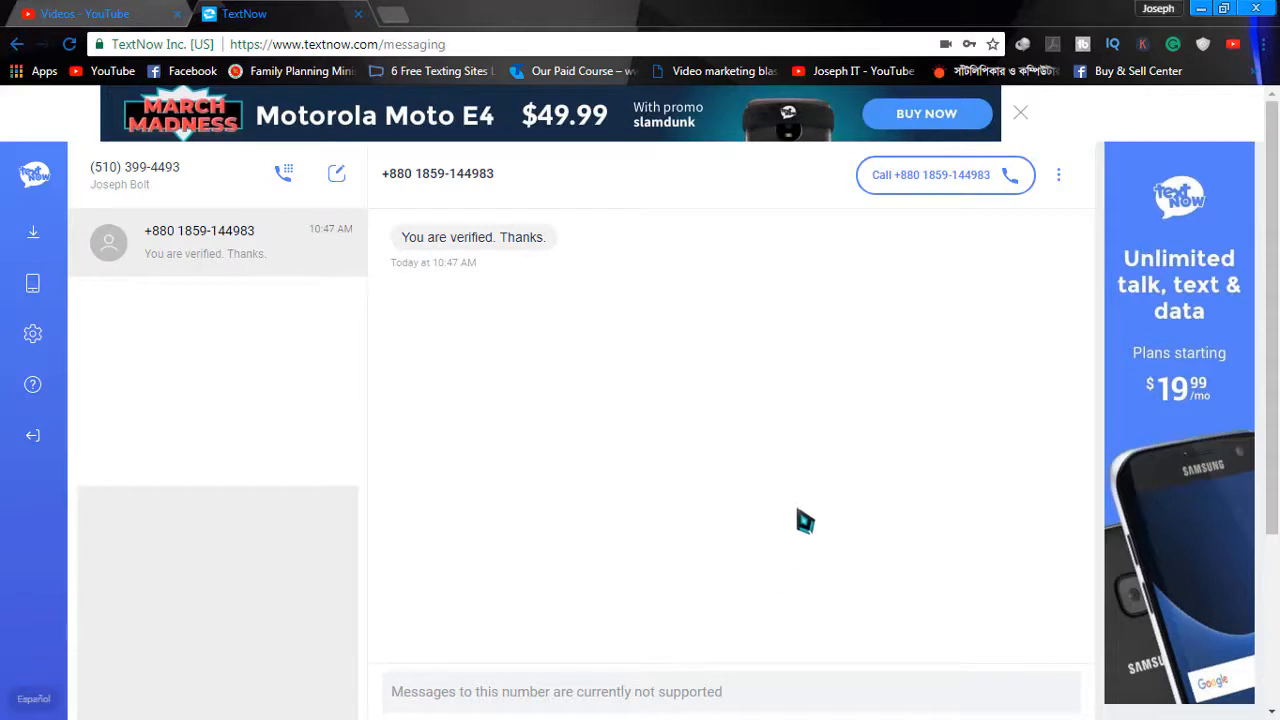